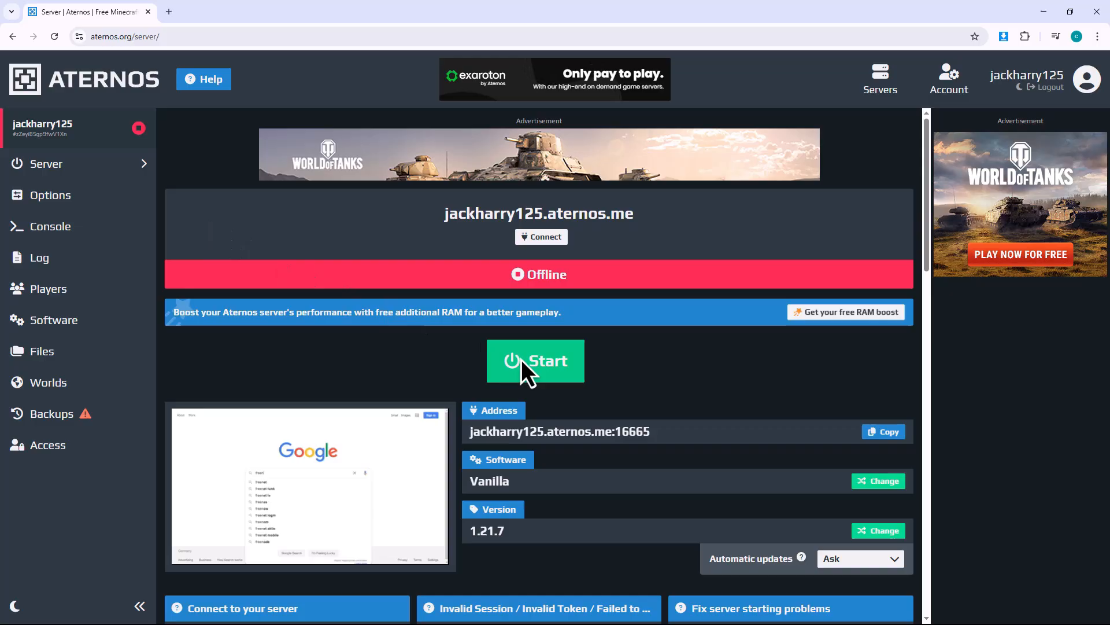
Start the offline server and go to its console once it is online
{"action": "left_click", "coordinate": [535, 361]}
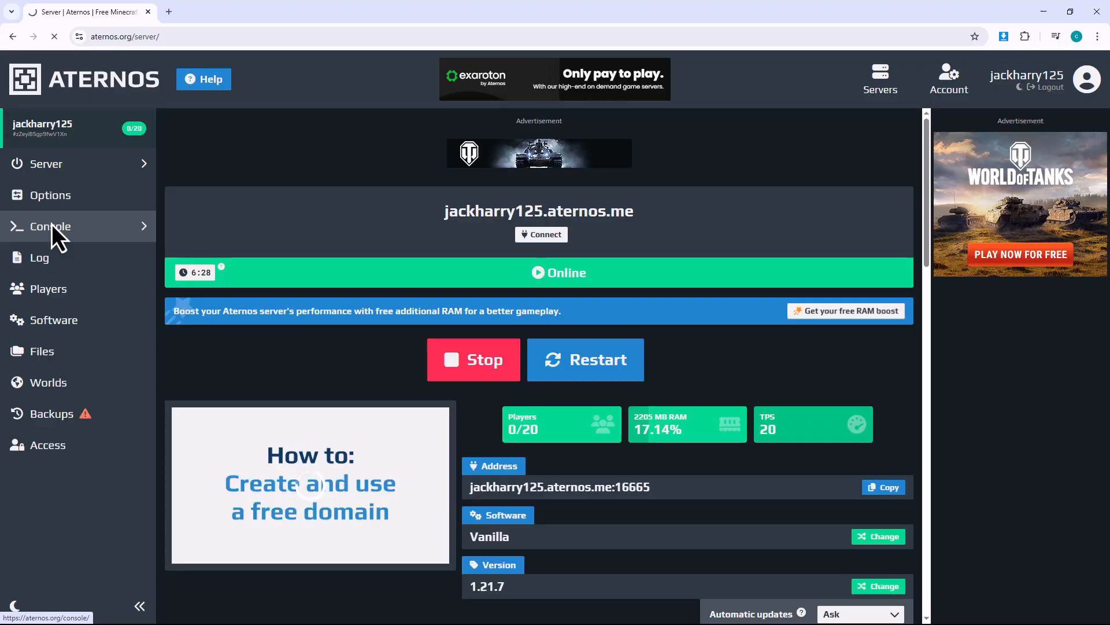
{"action": "left_click", "coordinate": [51, 226]}
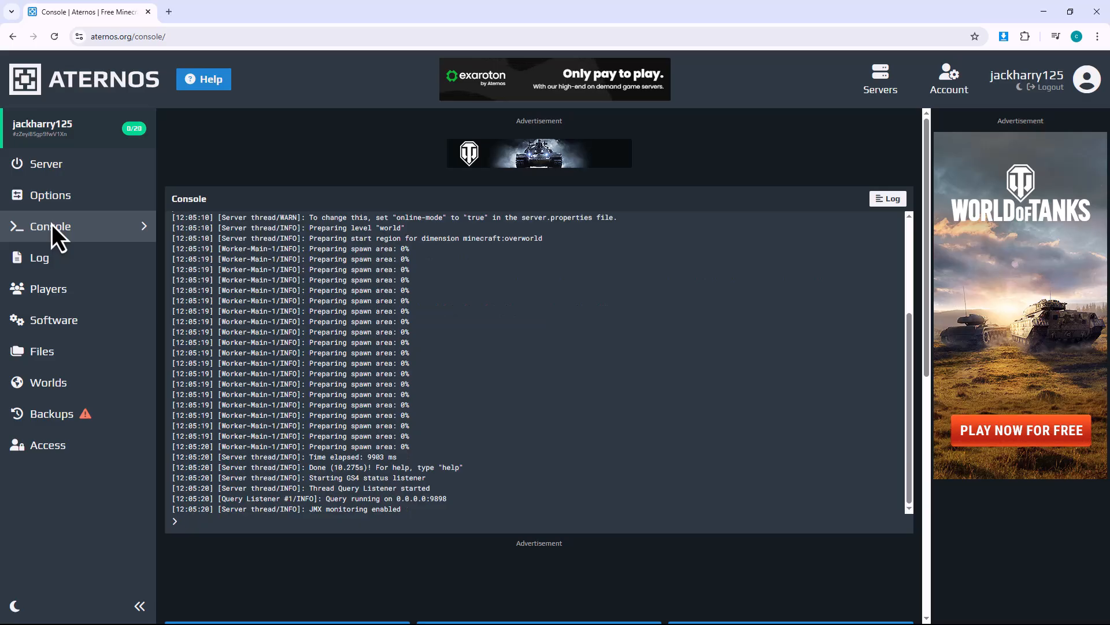
{"action": "type", "text": "/ban mubbashar3"}
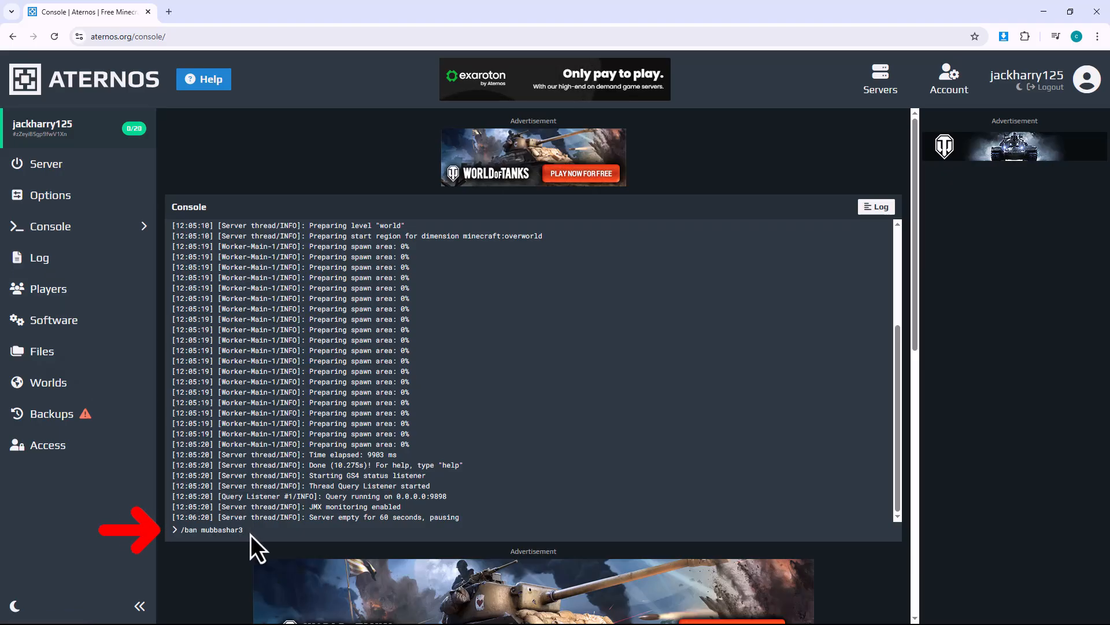
{"action": "key", "text": "Enter"}
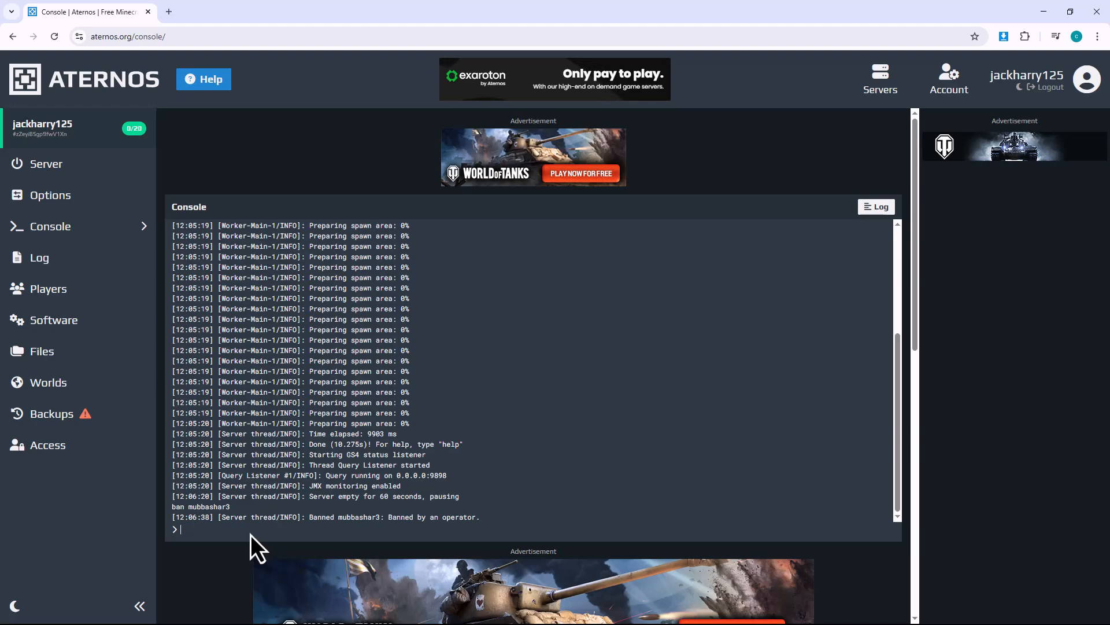
{"action": "type", "text": "/pardon mubbashar3"}
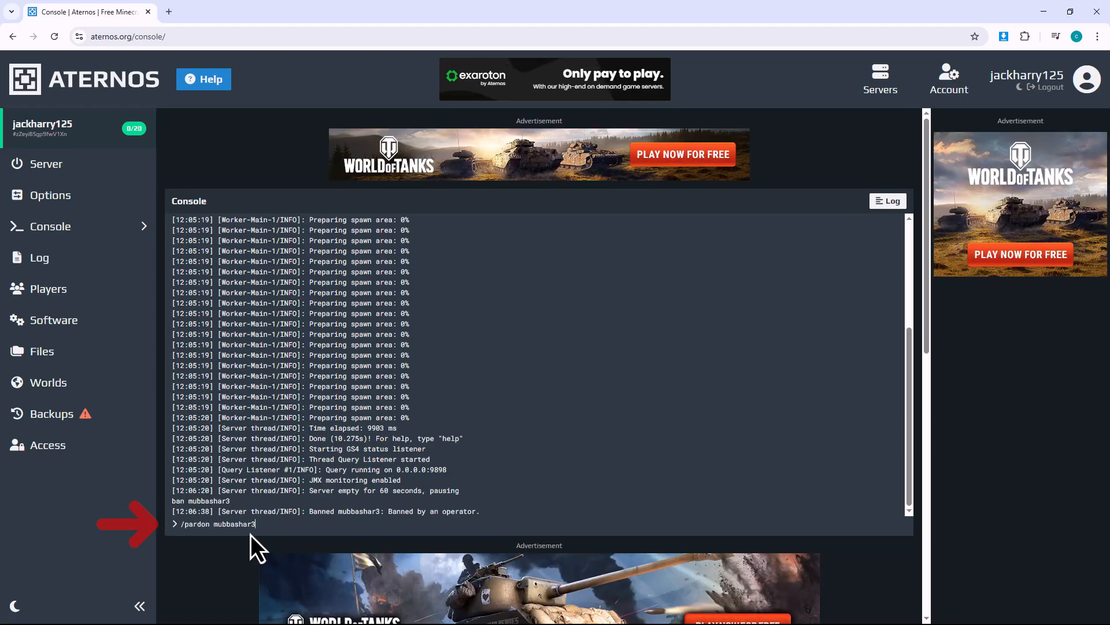
{"action": "key", "text": "Enter"}
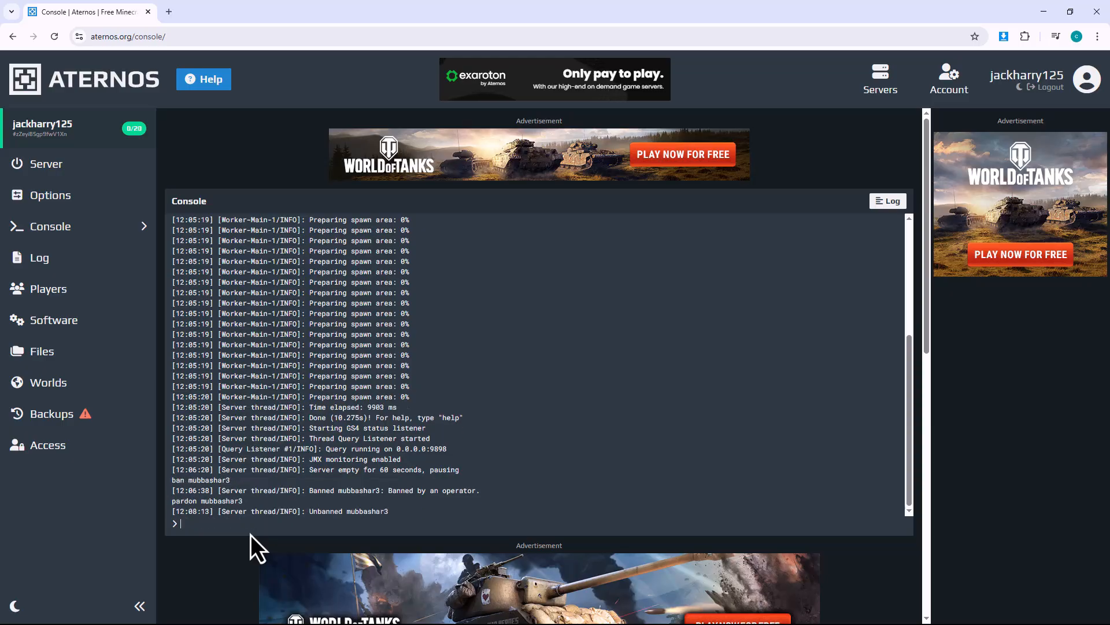